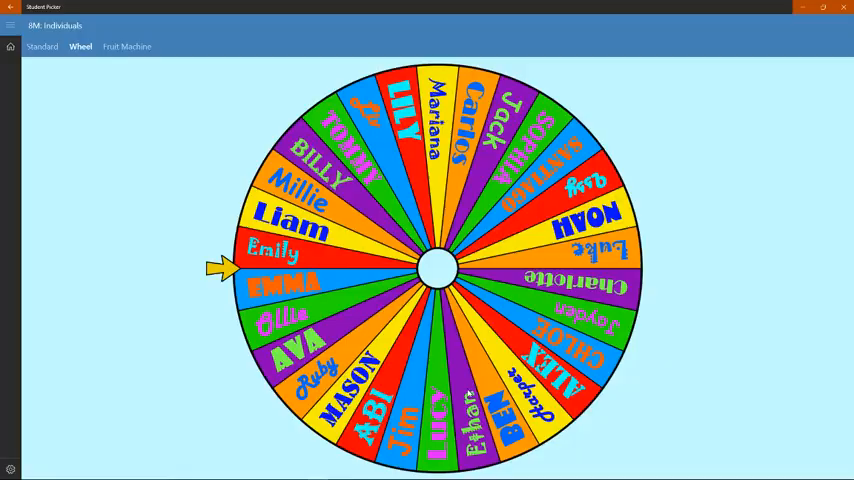
mouse_move(208, 235)
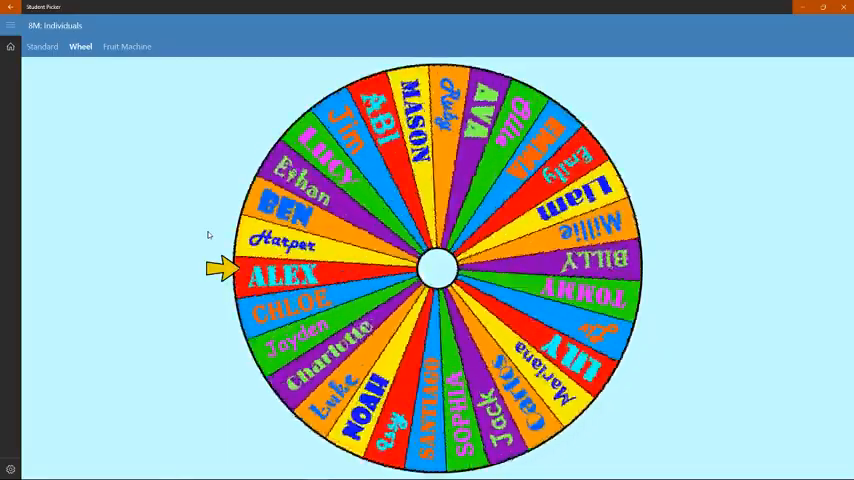
Spin the name wheel to pick a student, then open the Wheel Picker settings.
left_click(437, 267)
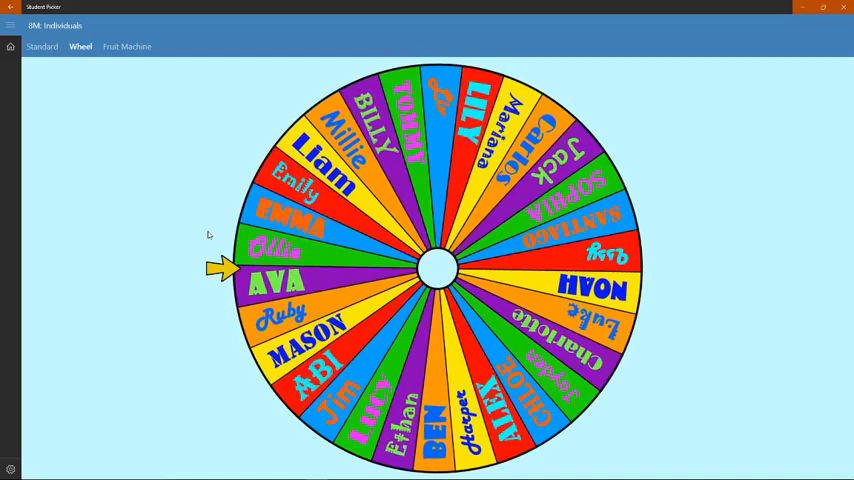
mouse_move(101, 421)
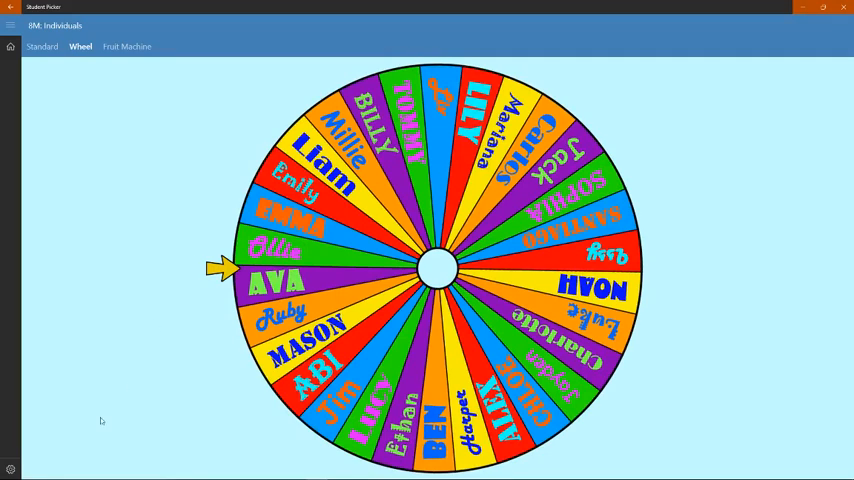
left_click(10, 468)
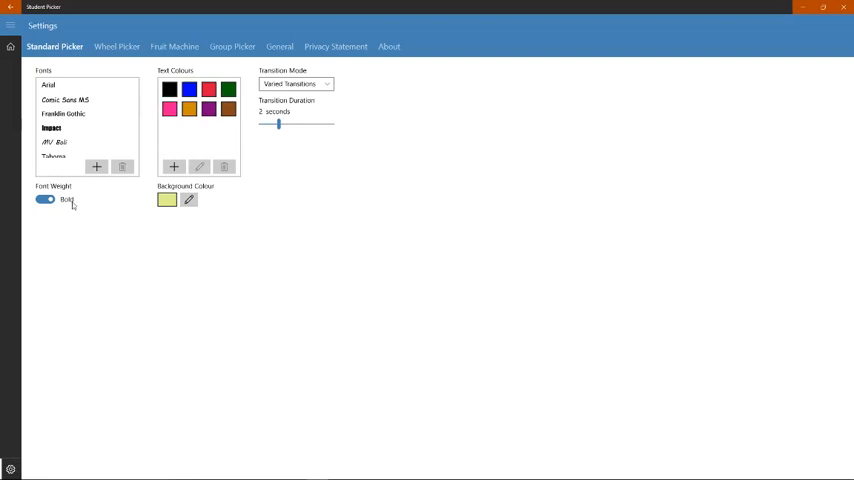
left_click(115, 46)
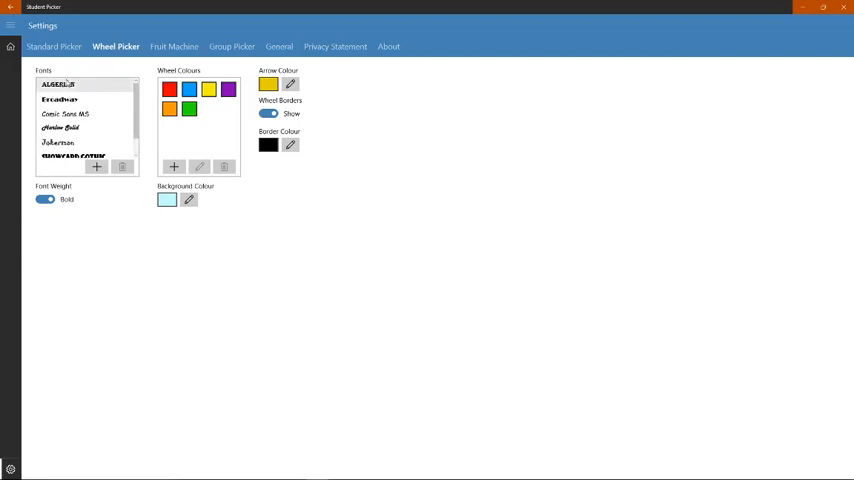
Delete unwanted fonts from the wheel's font list, keeping Jokerman and Stencil.
scroll("down", 3)
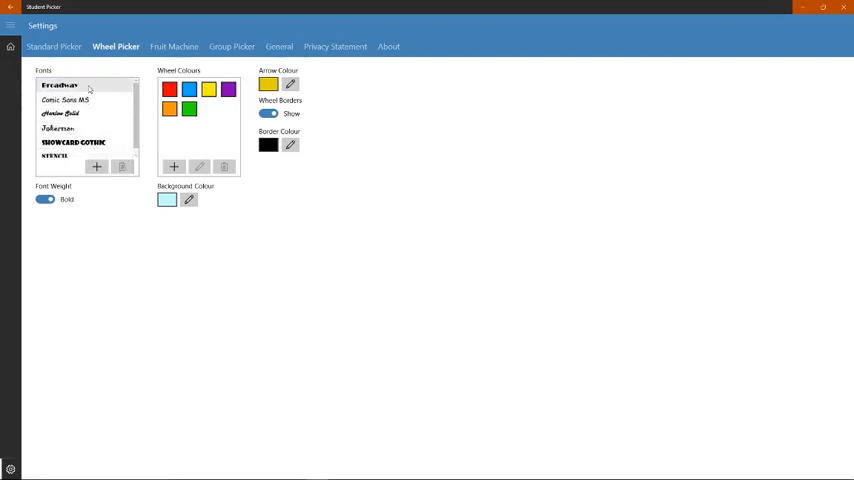
left_click(122, 166)
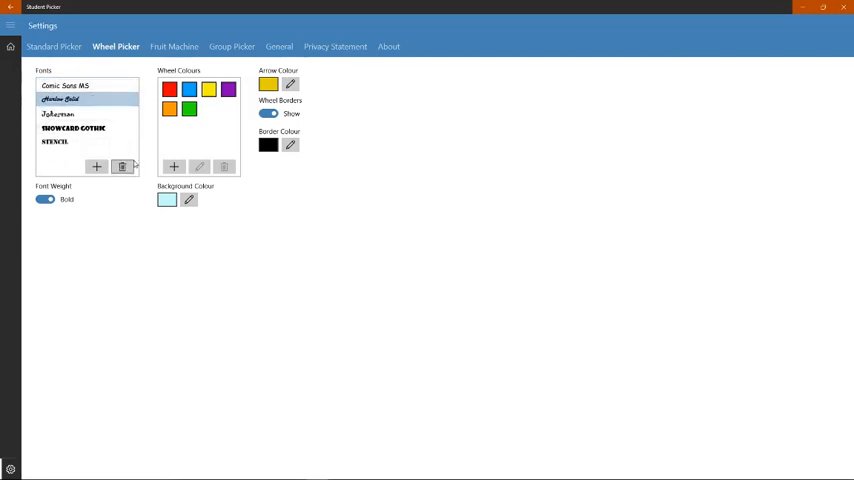
left_click(122, 166)
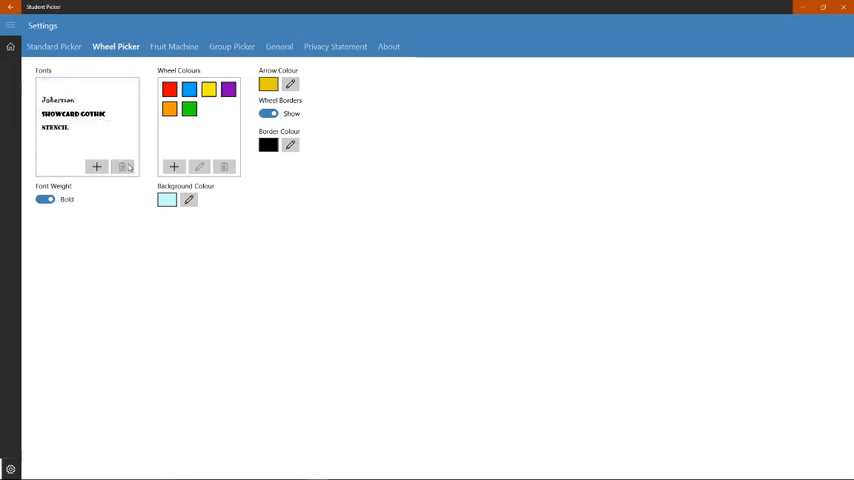
left_click(122, 166)
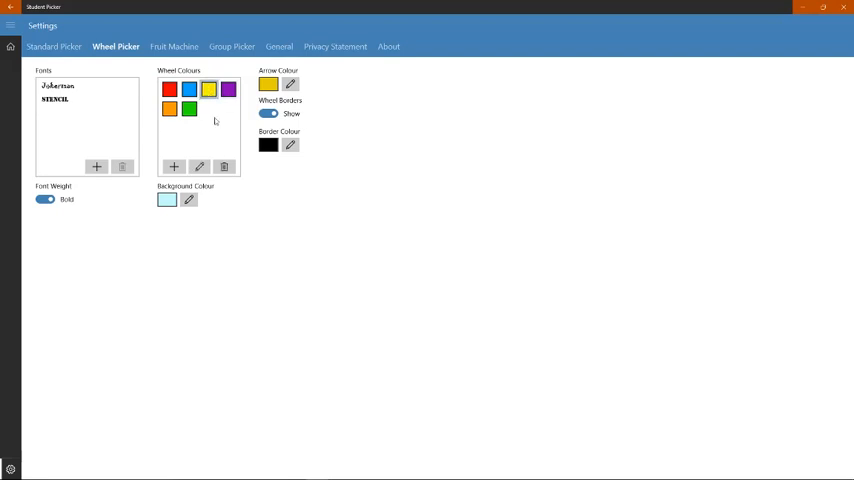
Delete the yellow, purple, orange and green wheel colours, leaving red and blue.
left_click(224, 166)
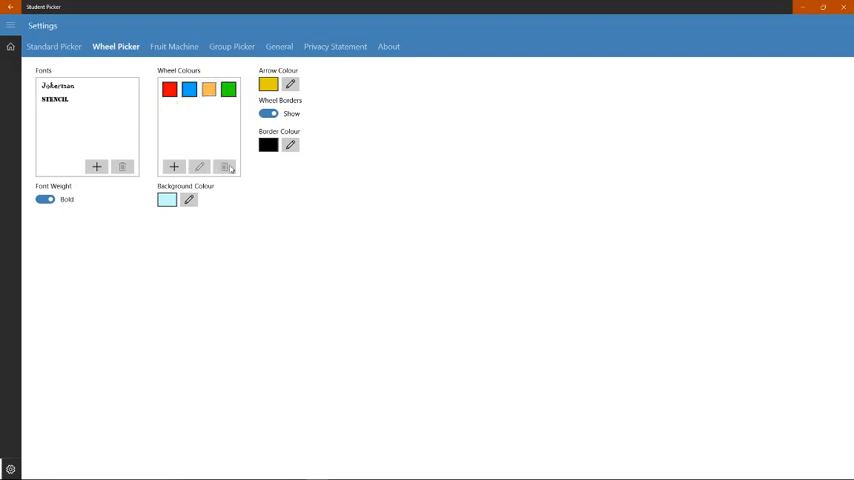
left_click(224, 166)
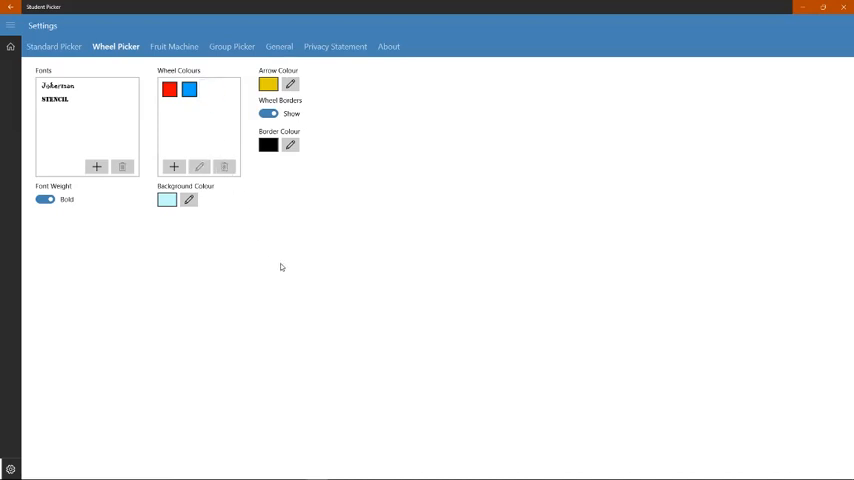
mouse_move(159, 251)
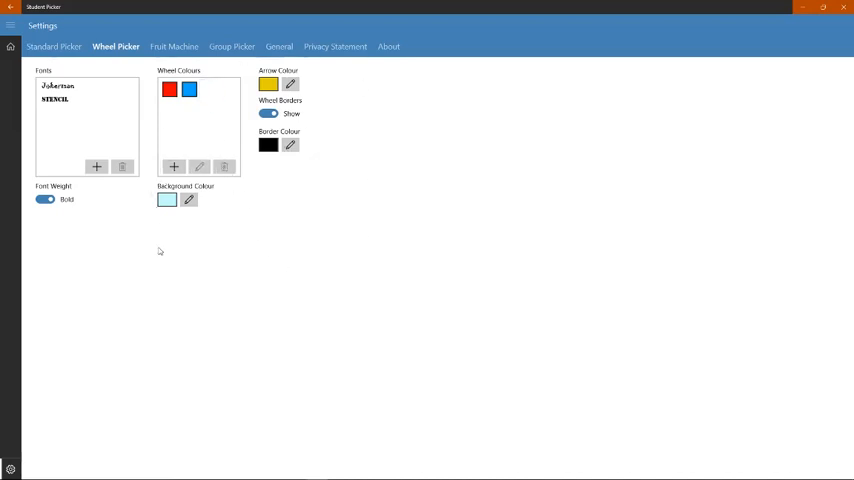